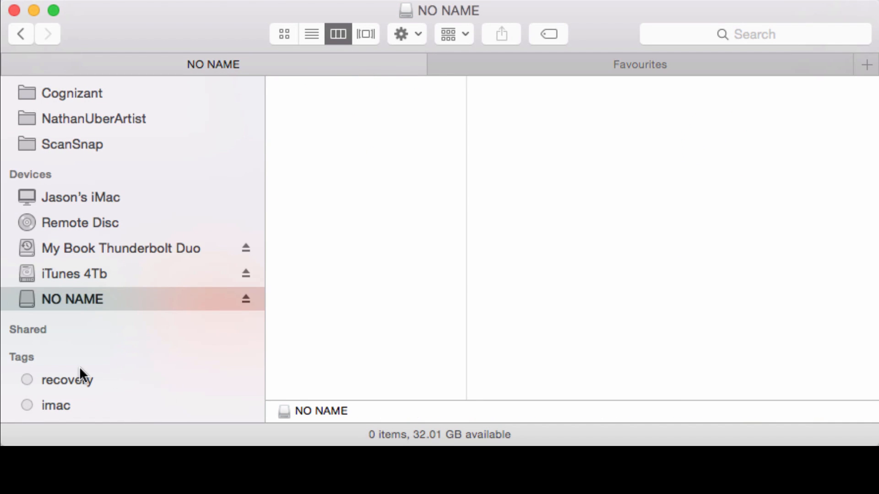
pyautogui.moveTo(119, 301)
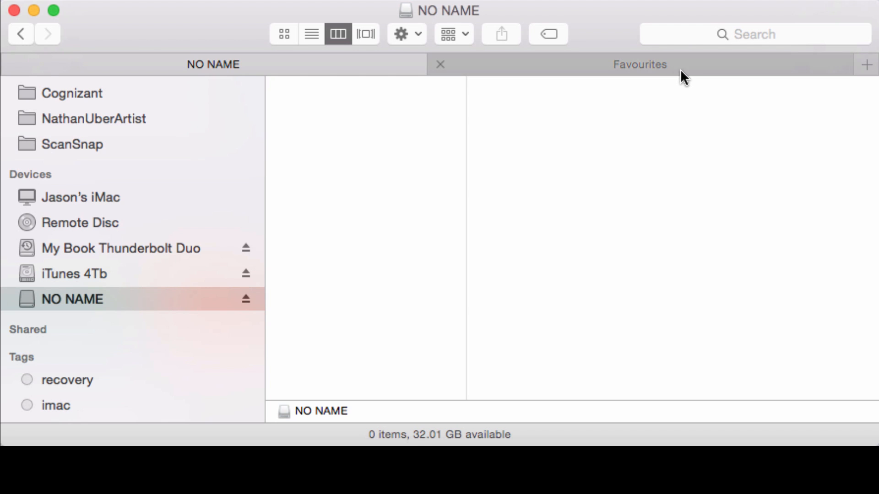
# Step: Preview the ZXVega games STRMLORD.TAP, STRML128.TAP, Stormlord.dsk and Exolon.tzx in the second tab
pyautogui.click(638, 64)
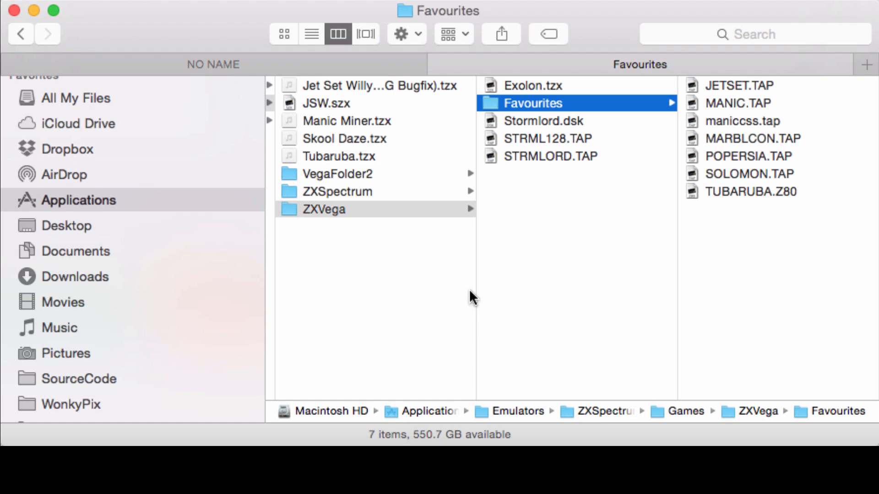
pyautogui.moveTo(538, 157)
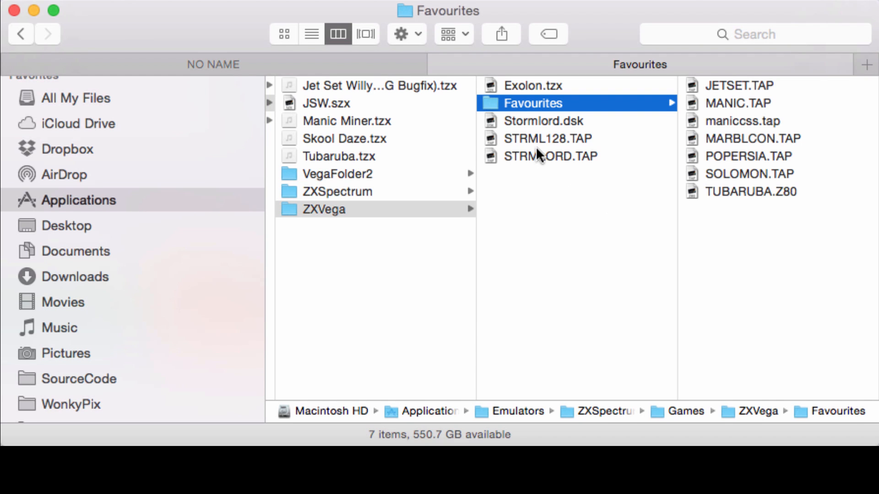
pyautogui.click(550, 156)
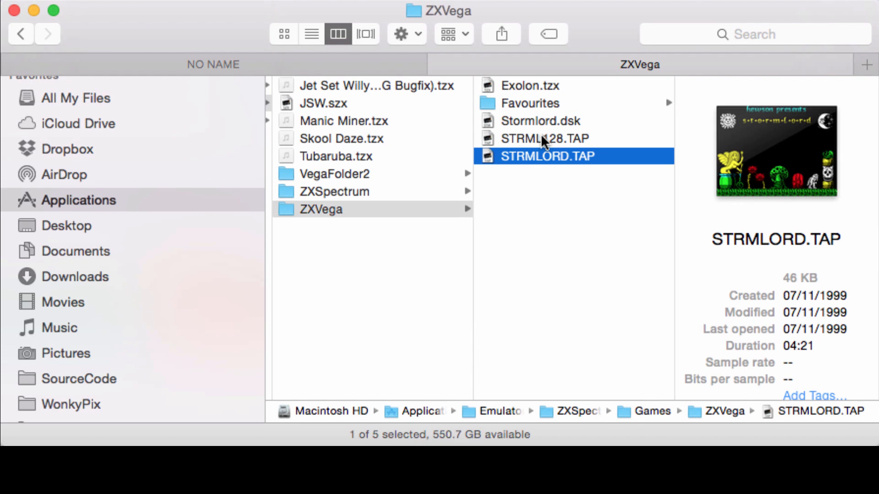
pyautogui.click(543, 138)
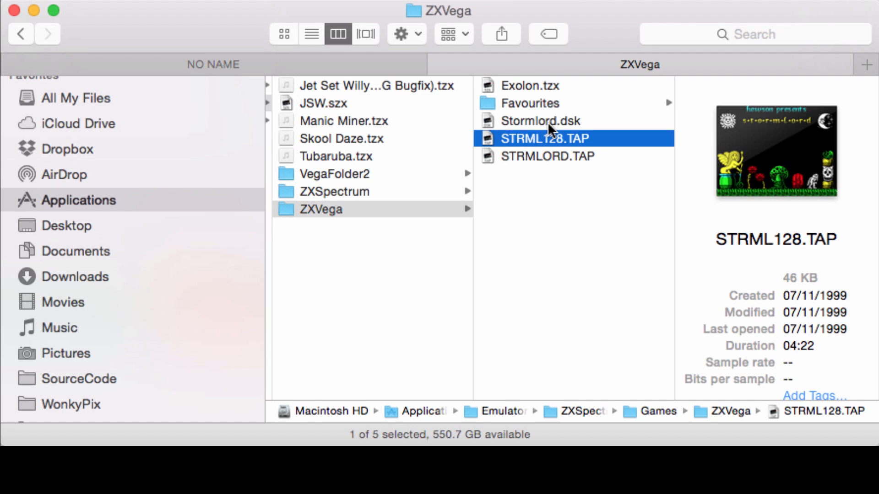
pyautogui.click(540, 120)
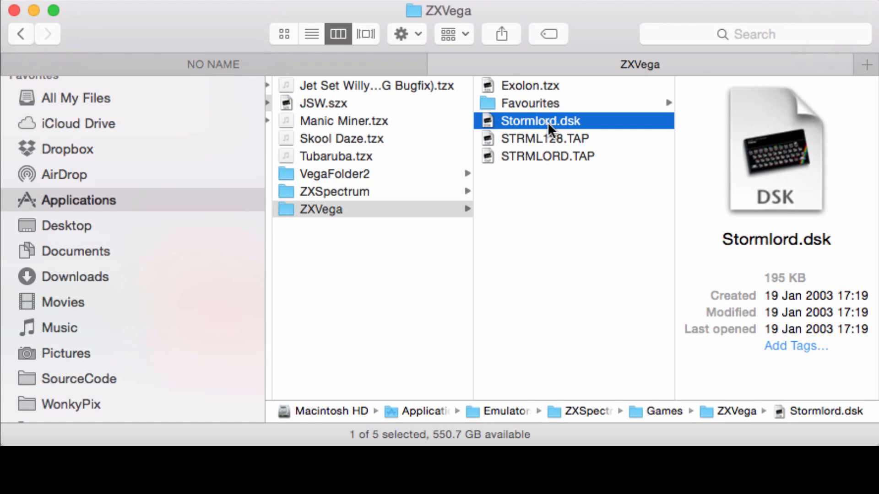
pyautogui.click(530, 85)
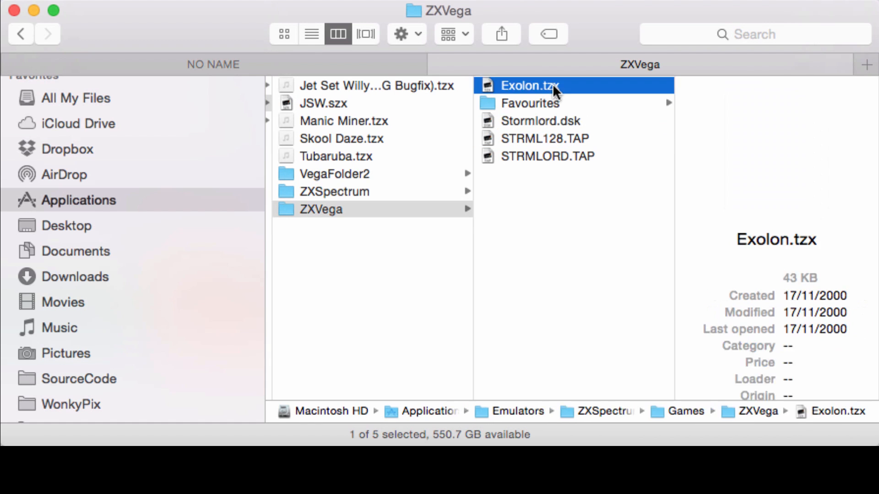
# Step: Browse the Favourites subfolder, previewing maniccss.tap, then return to the ZXVega folder's contents
pyautogui.click(529, 103)
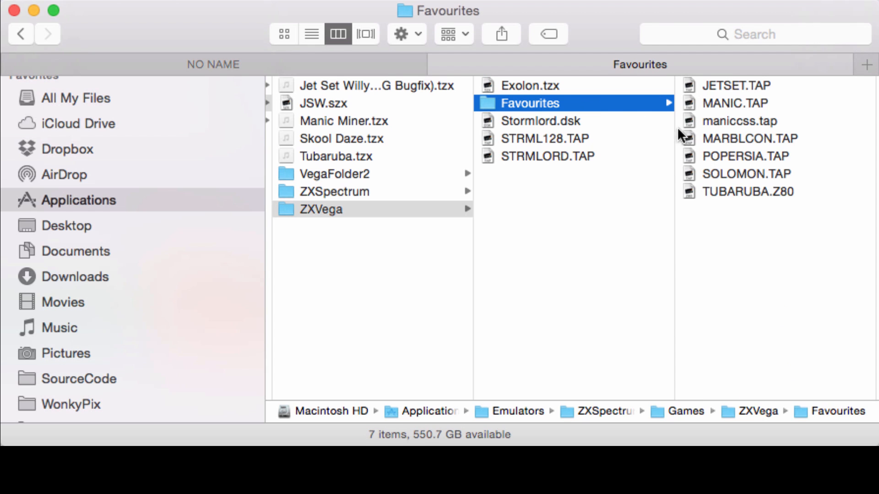
pyautogui.moveTo(768, 109)
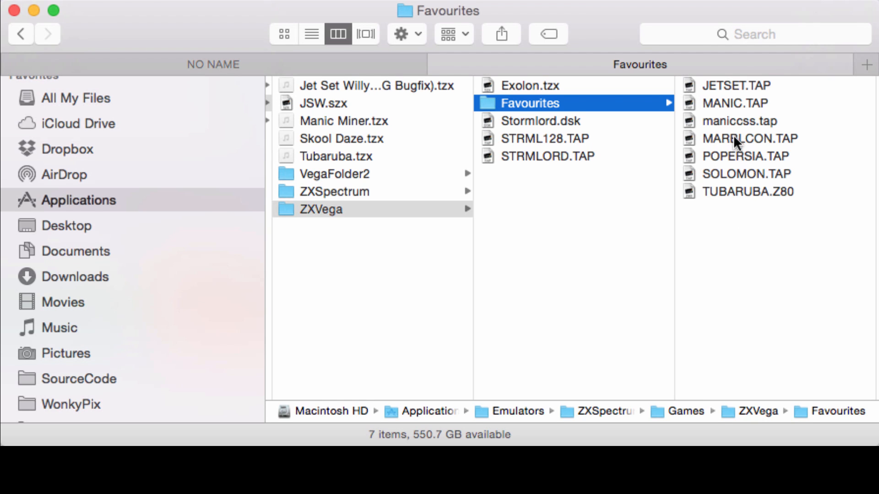
pyautogui.moveTo(740, 130)
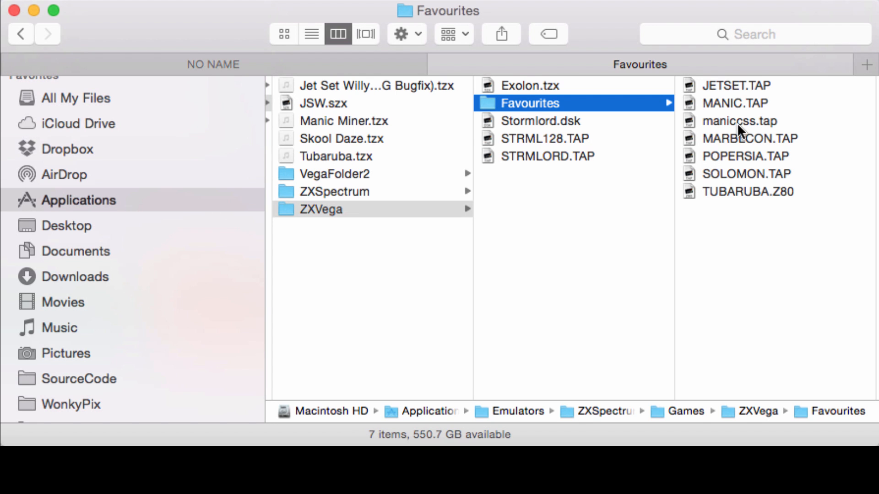
pyautogui.click(740, 121)
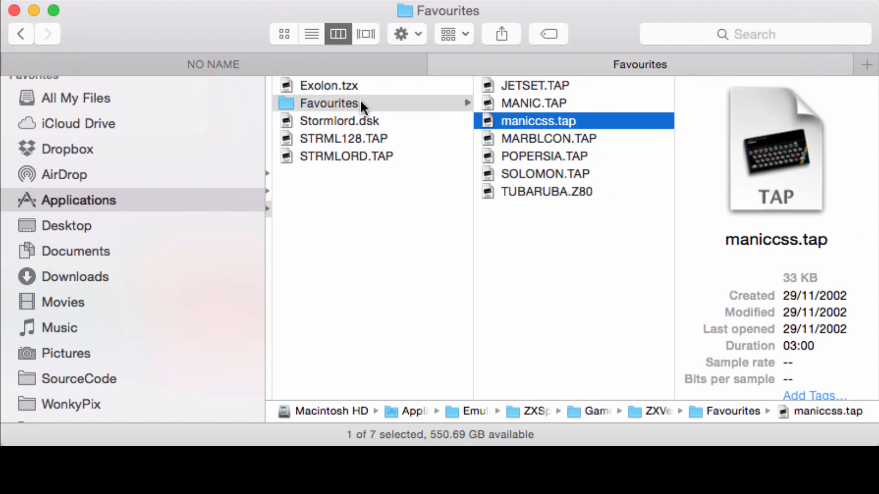
pyautogui.click(329, 103)
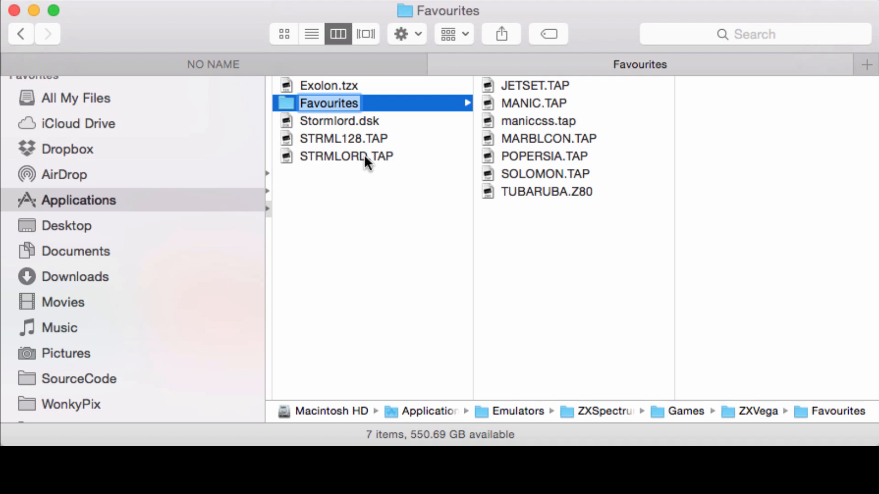
pyautogui.click(346, 155)
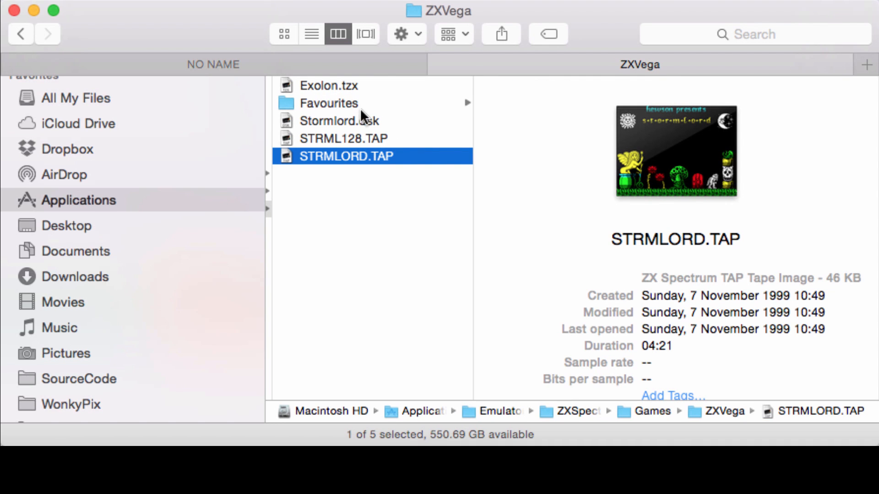
pyautogui.moveTo(450, 97)
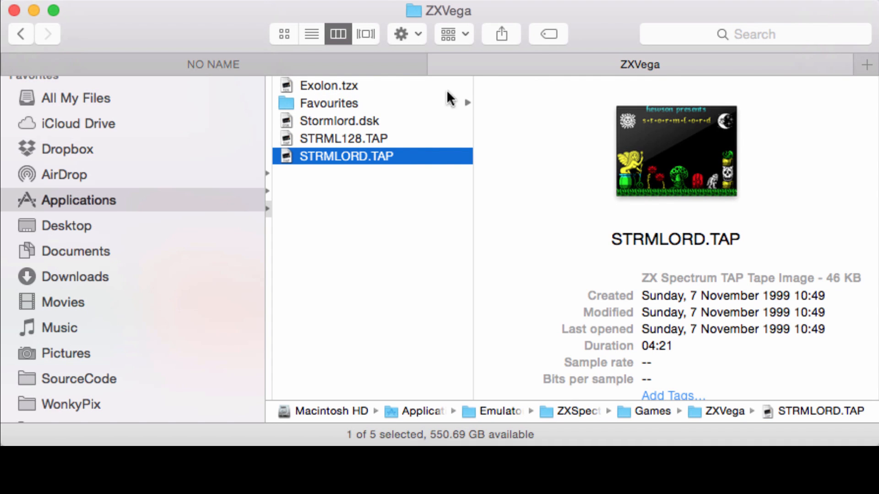
pyautogui.click(329, 103)
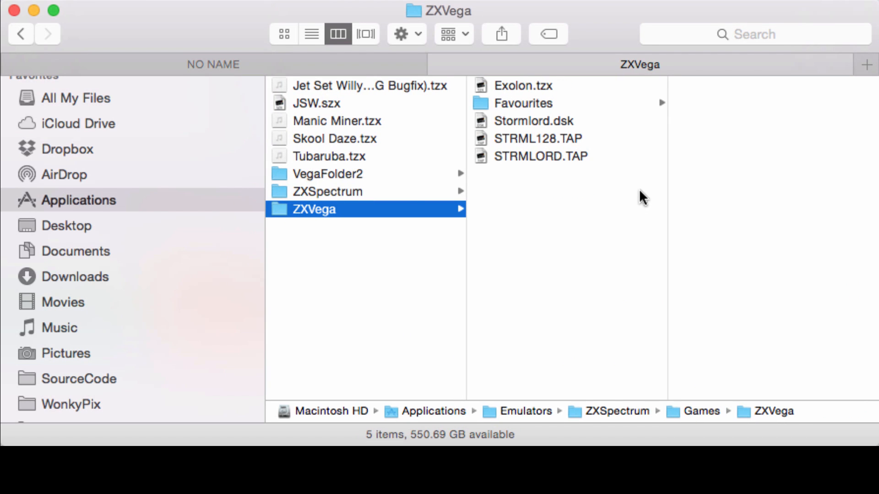
# Step: Select all five ZXVega items for the NO NAME card, then preview the copied STRMLORD.TAP
pyautogui.press('cmd+a')
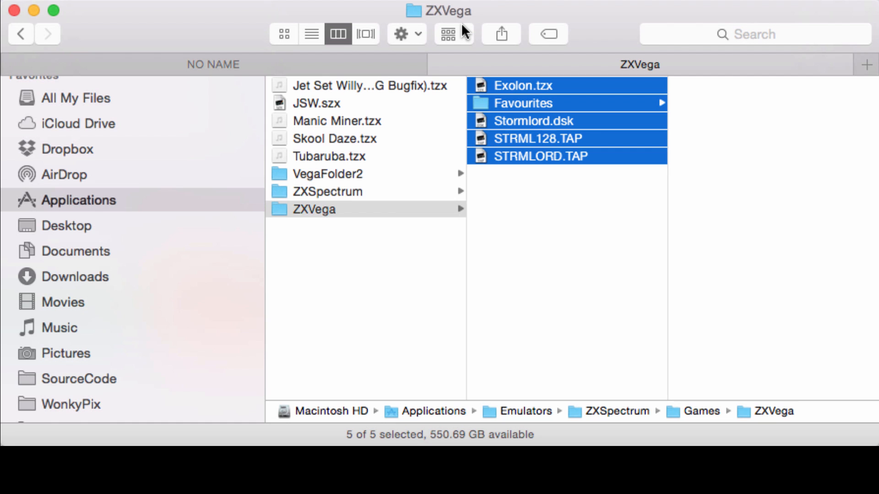
pyautogui.moveTo(447, 34)
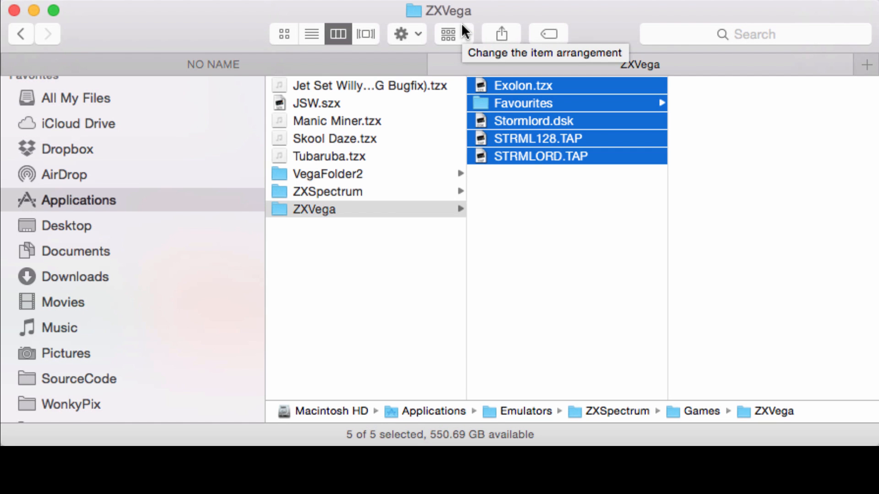
pyautogui.moveTo(529, 159)
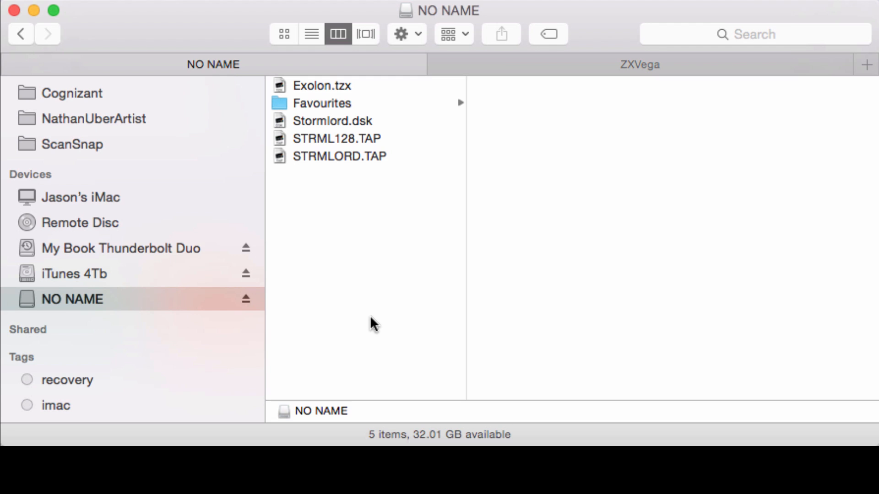
pyautogui.moveTo(79, 299)
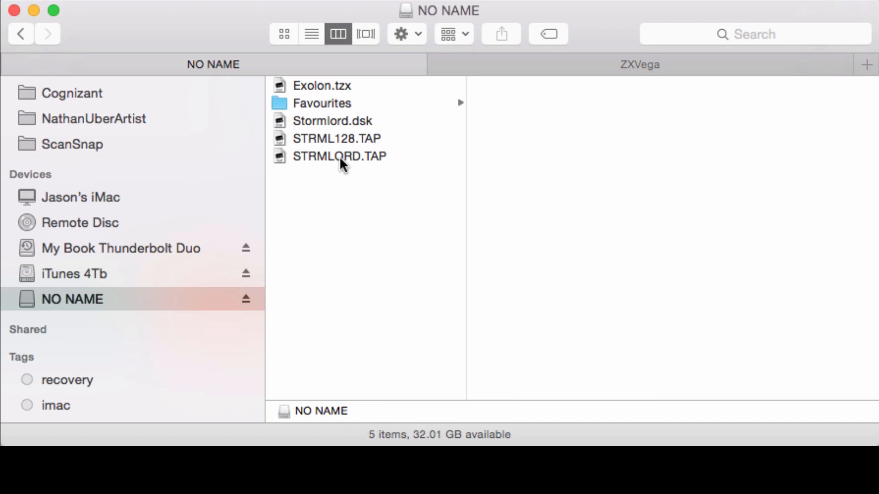
pyautogui.click(339, 156)
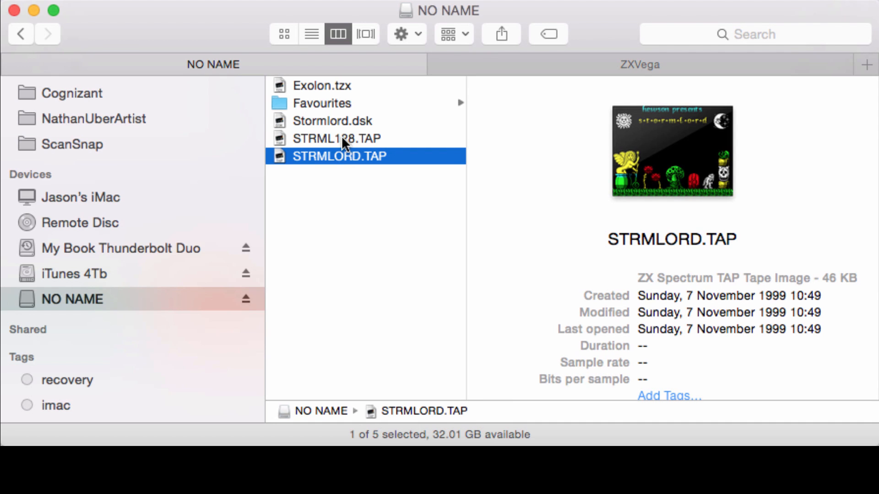
pyautogui.click(322, 103)
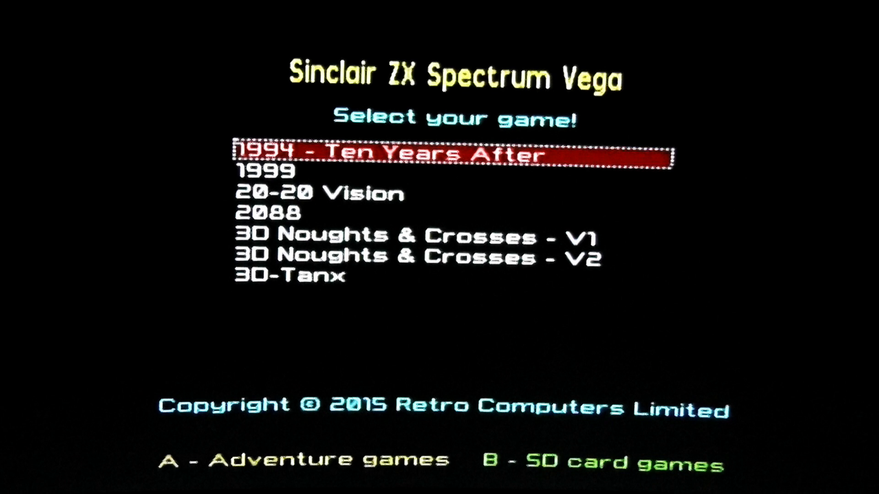
# Step: Load SD card games from the /Favourites directory on the Vega
pyautogui.press('b')
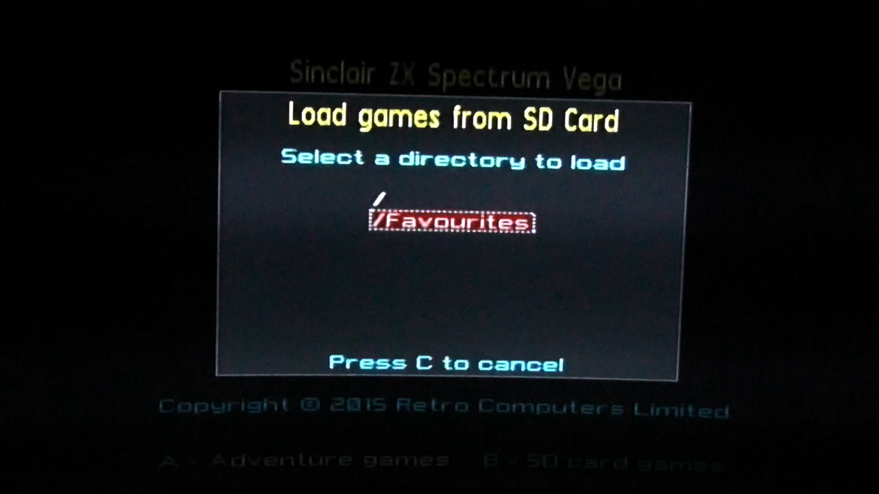
pyautogui.click(454, 220)
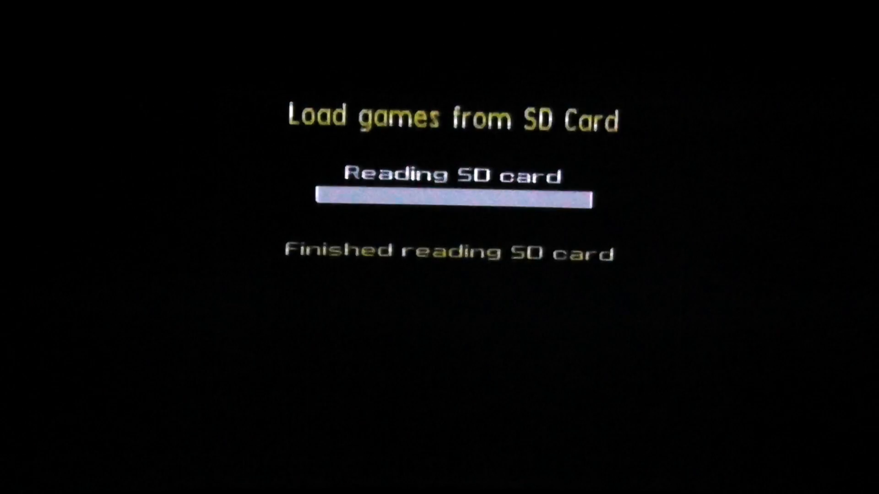